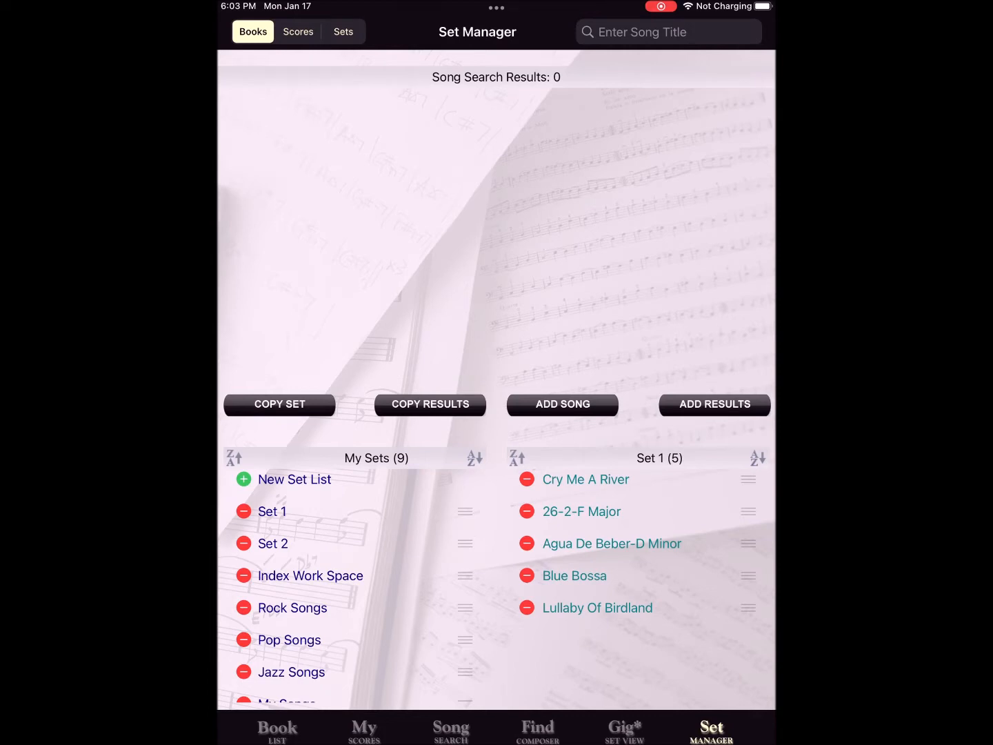
Begin a new set list and enter the name 'Ten Songs' without confirming yet
click(295, 478)
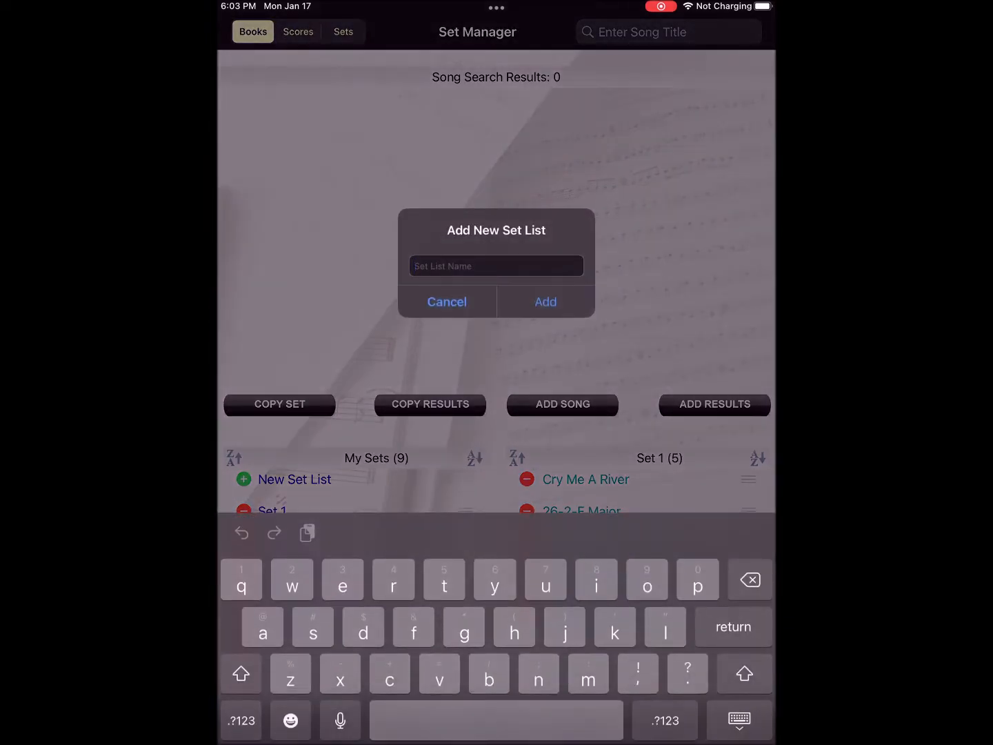
text(Ten)
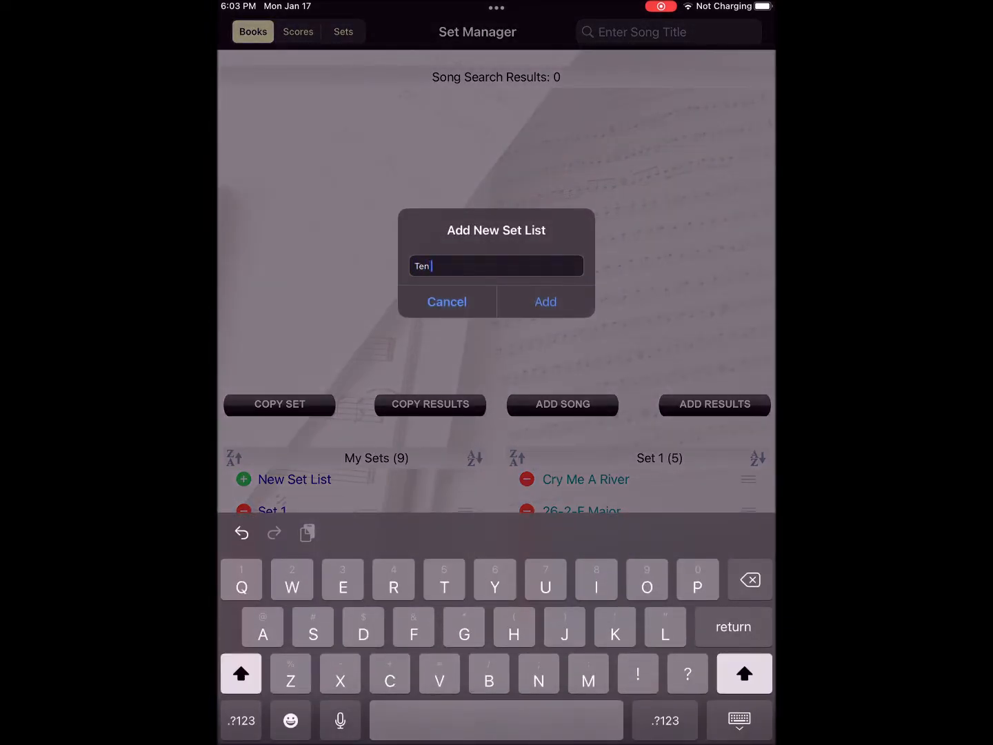
text(Sno)
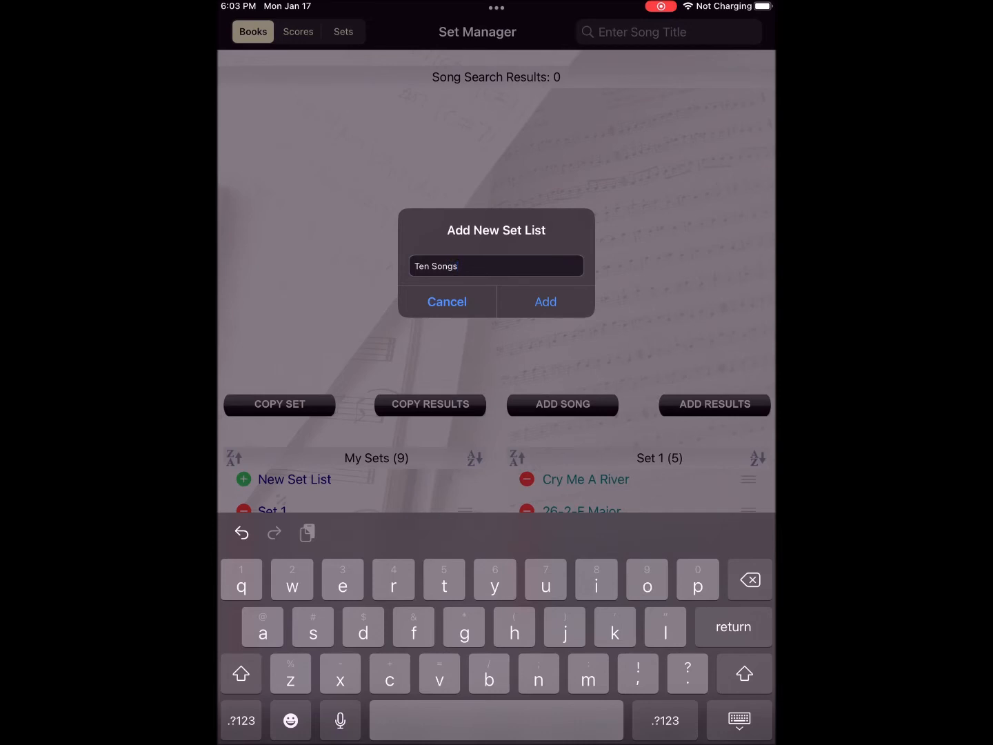
Add the empty 'Ten Songs' set and load Set 1's five songs into the workspace
click(545, 302)
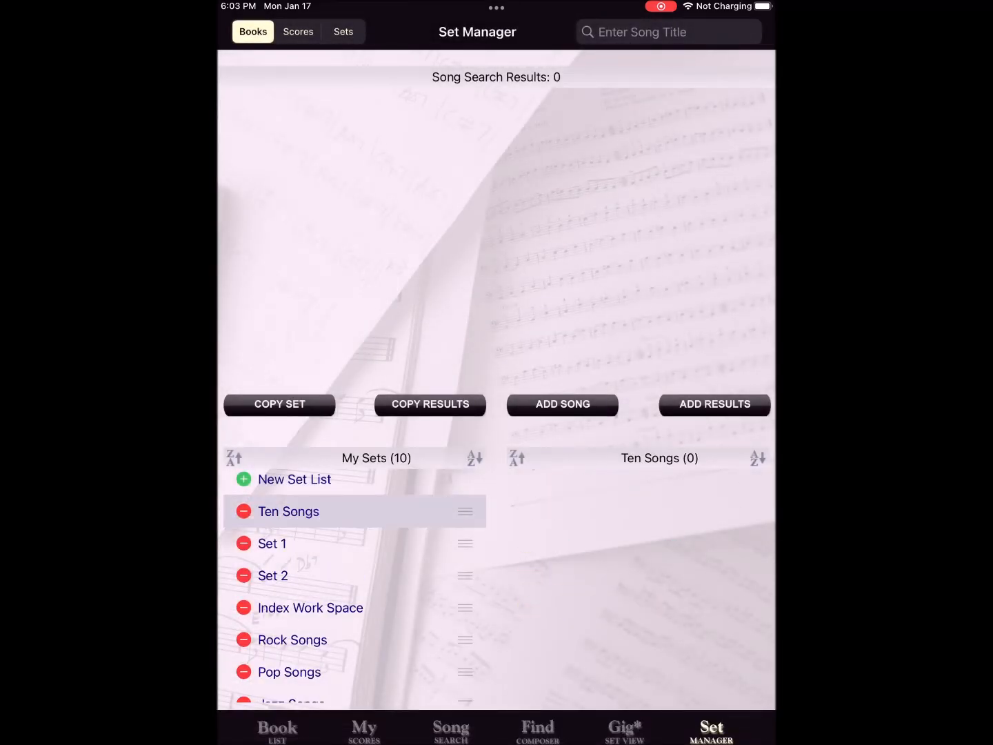
click(272, 543)
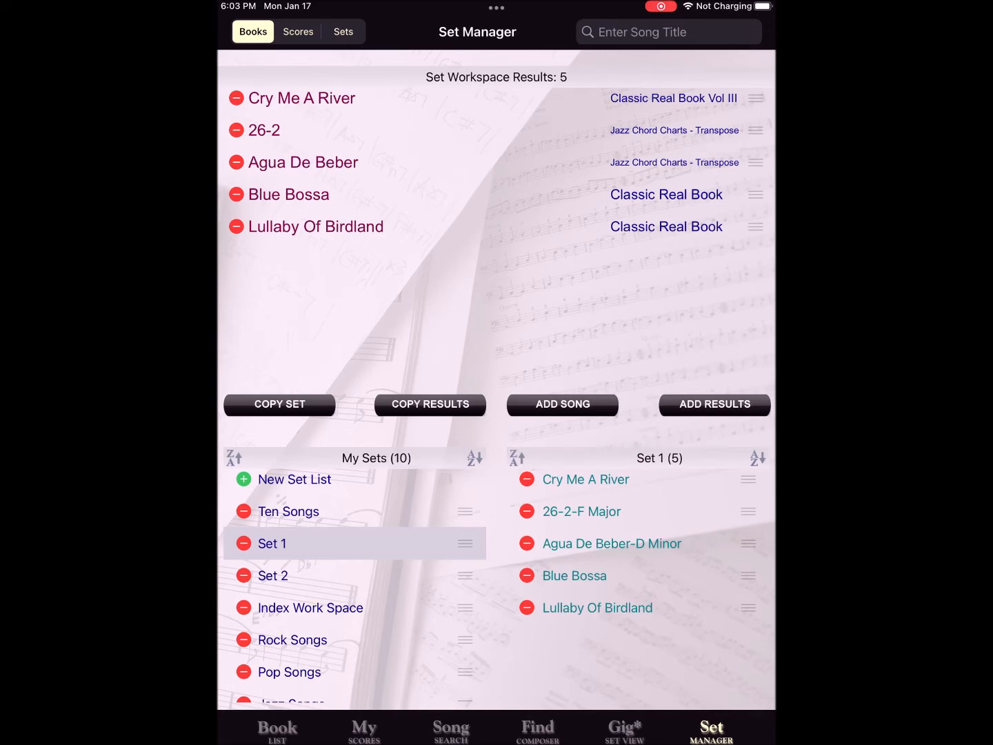
Combine Set 2 into the workspace, add all ten songs to 'Ten Songs', and show it in Gig Set View
click(272, 576)
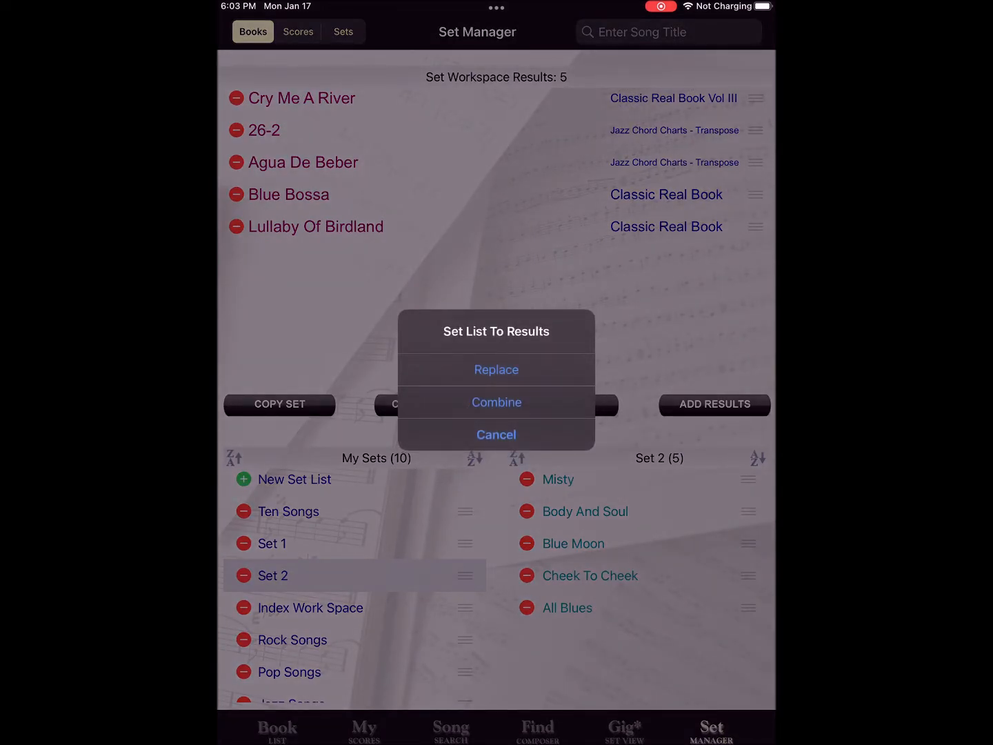
click(496, 402)
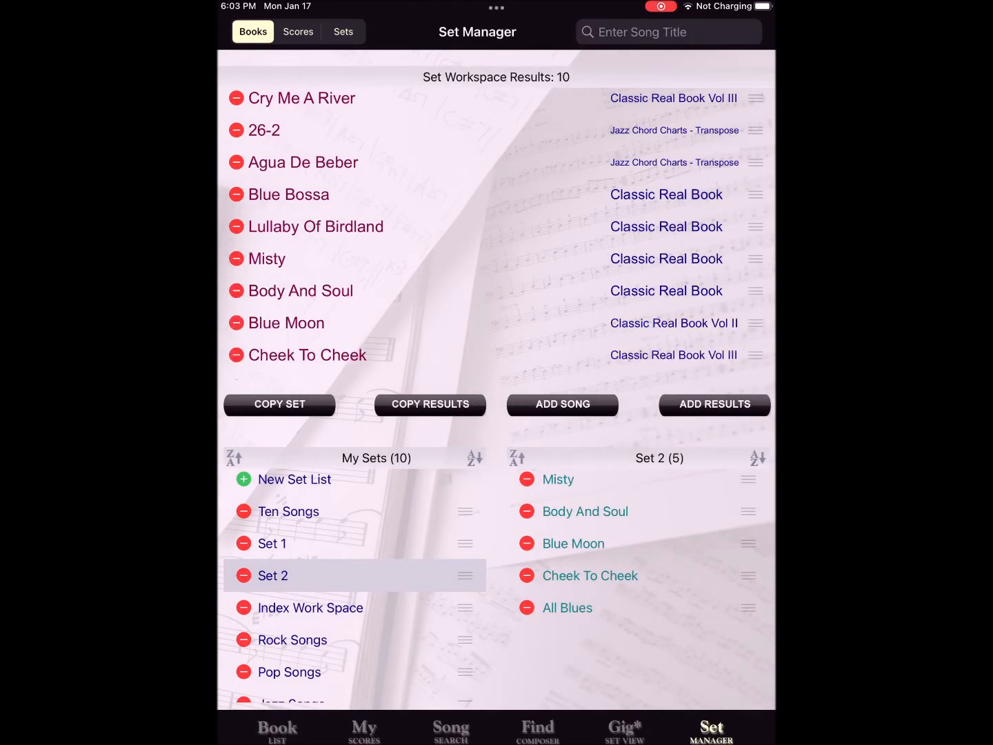
click(290, 511)
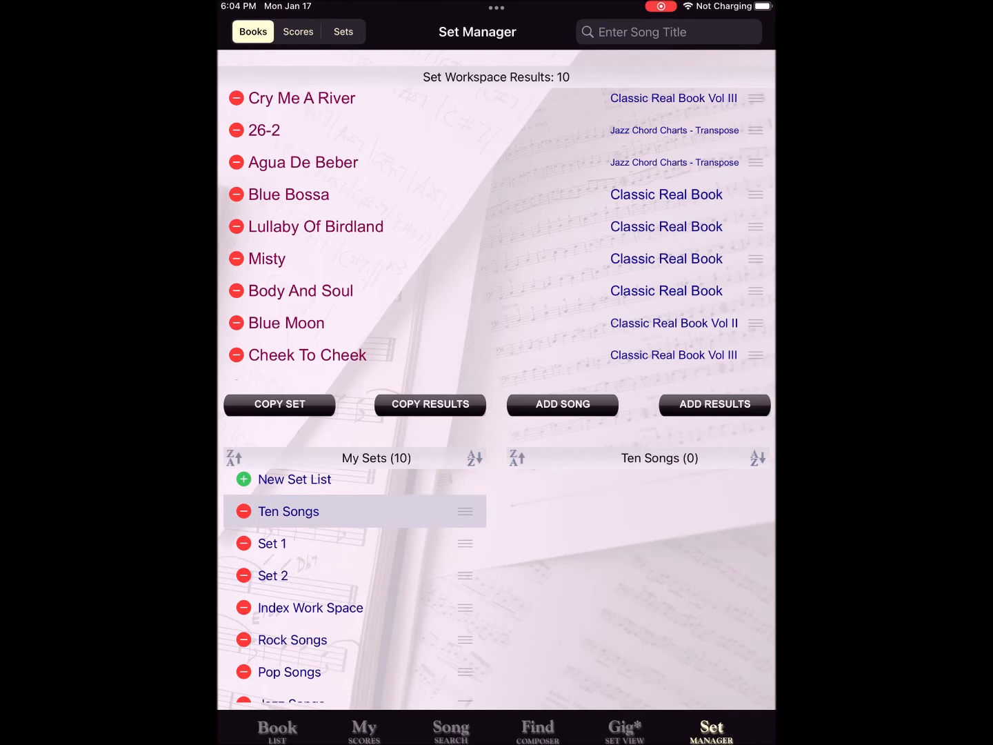
click(713, 405)
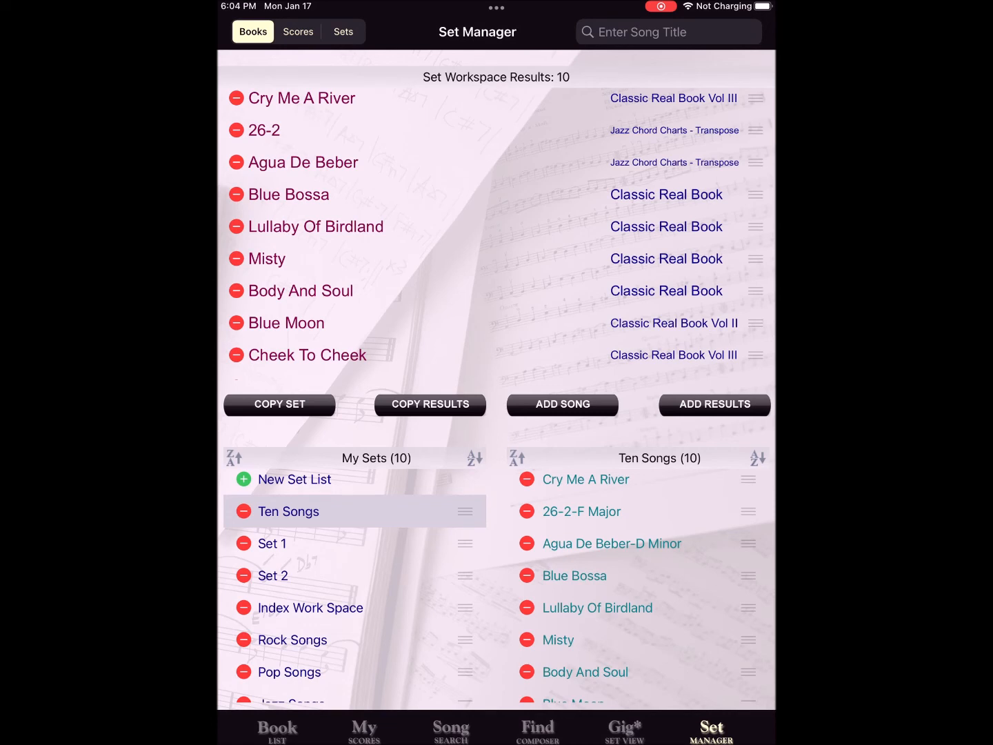
click(623, 728)
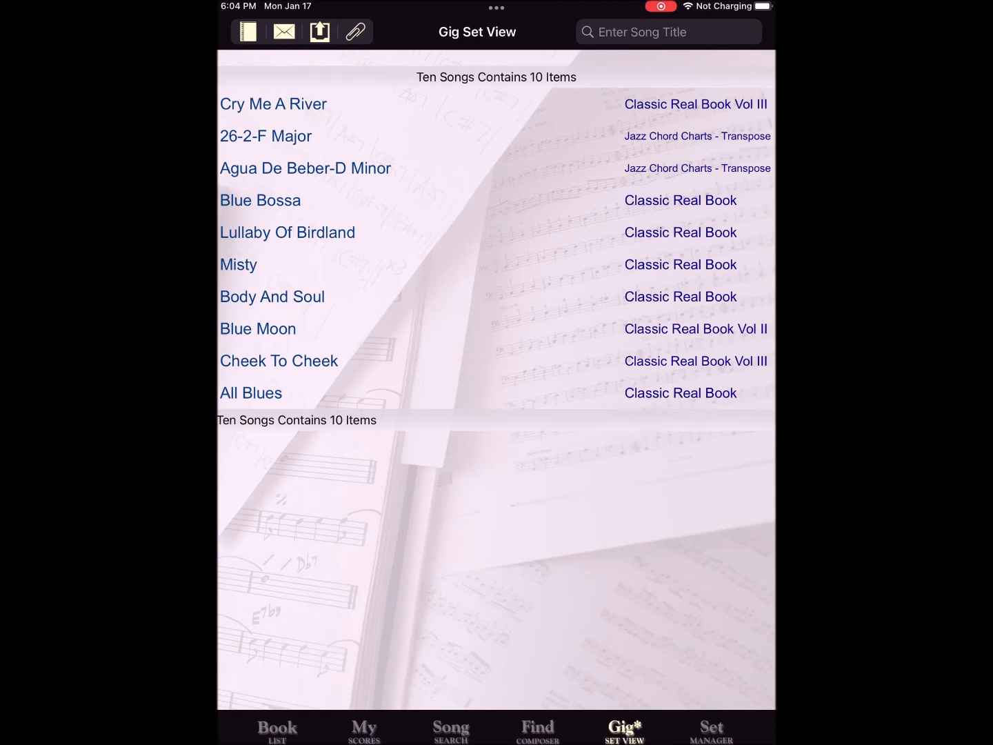